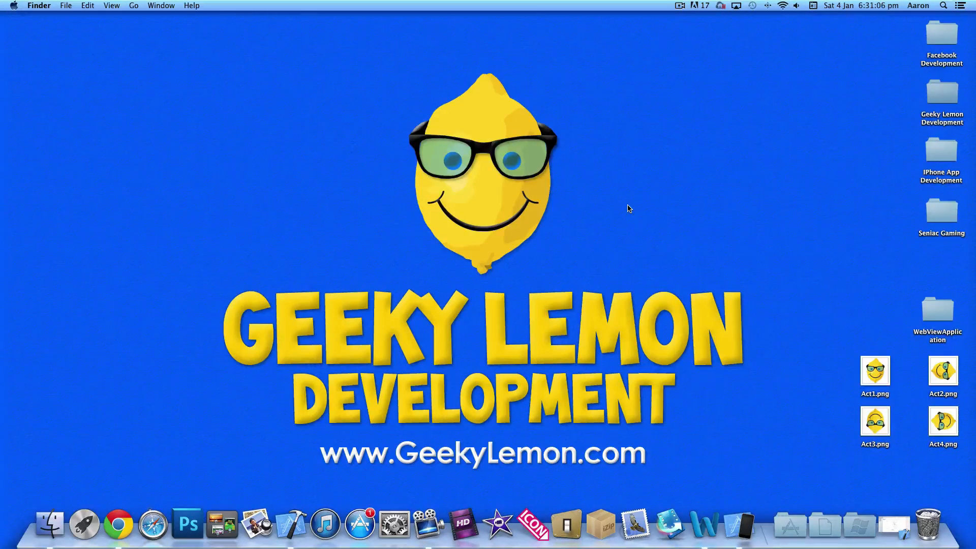
{"action": "left_click", "coordinate": [739, 513]}
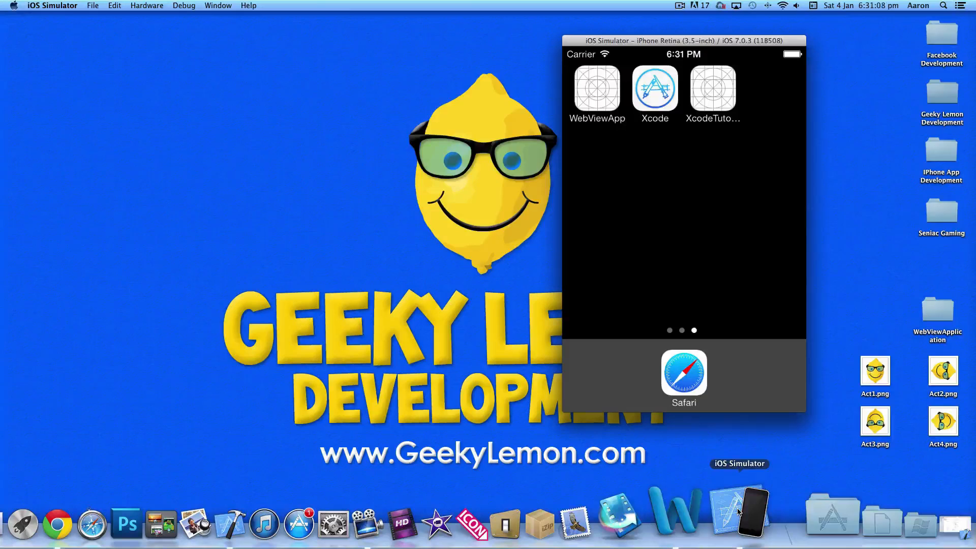
{"action": "left_click", "coordinate": [682, 374]}
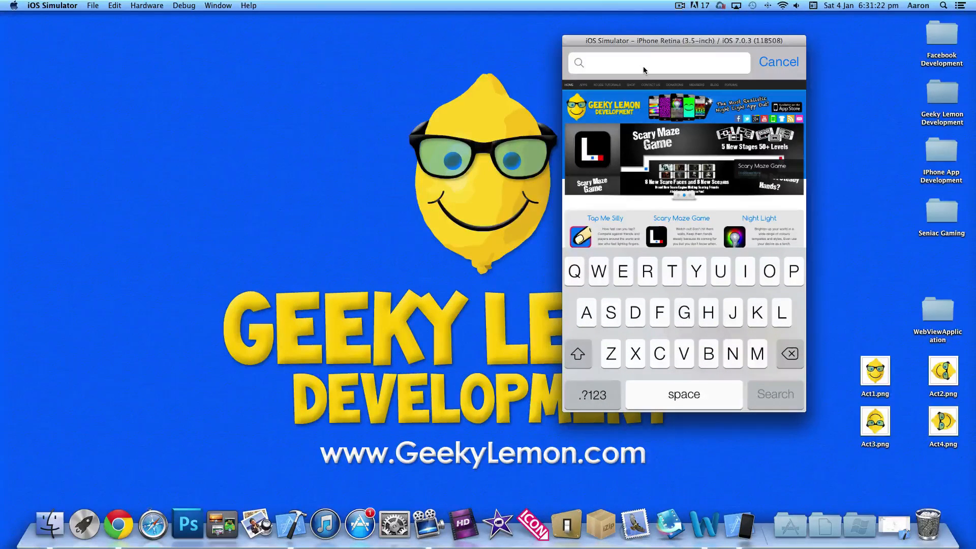
{"action": "type", "text": "www."}
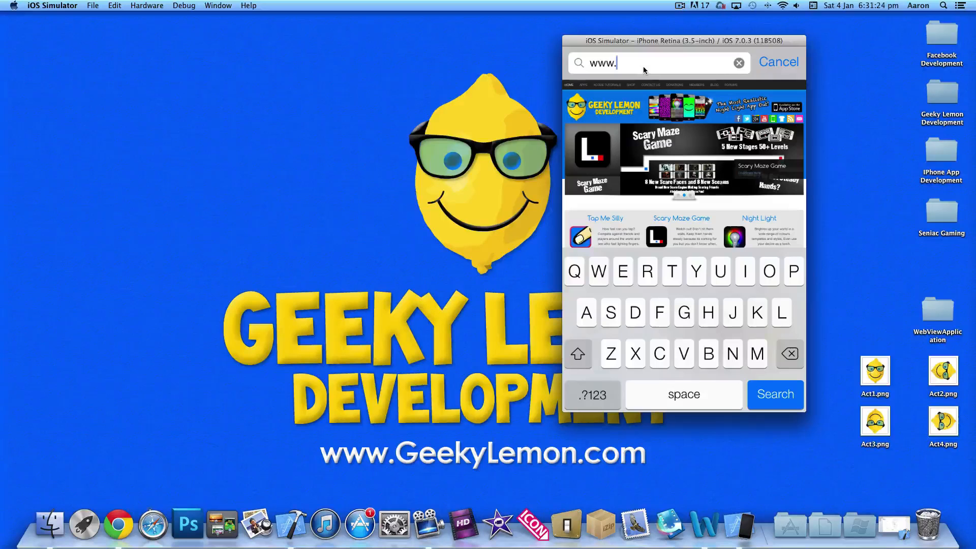
{"action": "type", "text": "apple.co"}
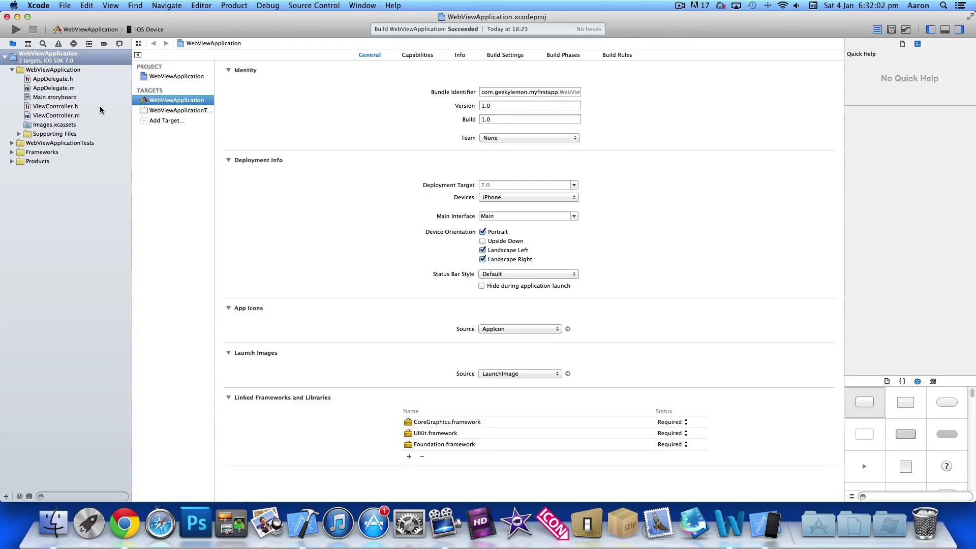
Step: Add '{ IBOutlet UIWebView *webview; }' to the interface block in ViewController.h
{"action": "left_click", "coordinate": [55, 105]}
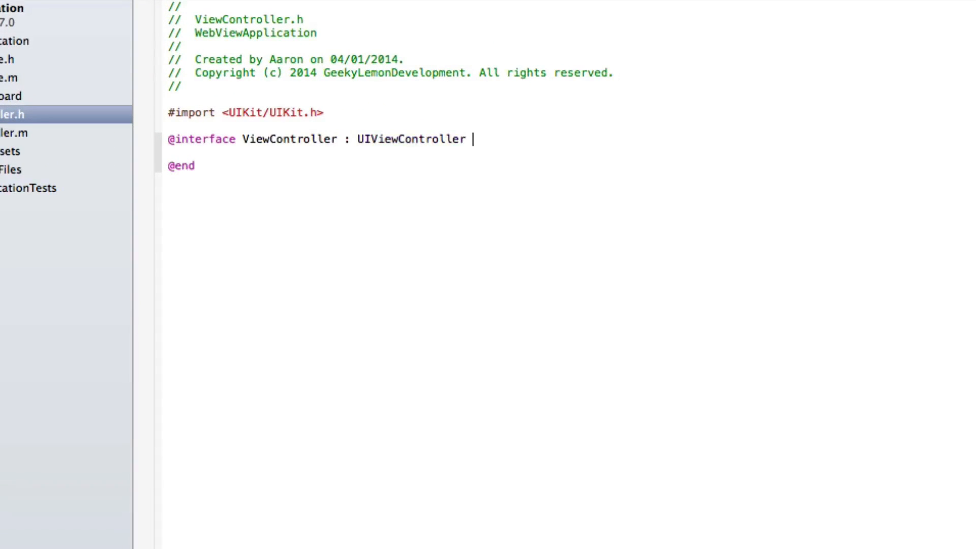
{"action": "type", "text": "{"}
{"action": "type", "text": "IBOutlet"}
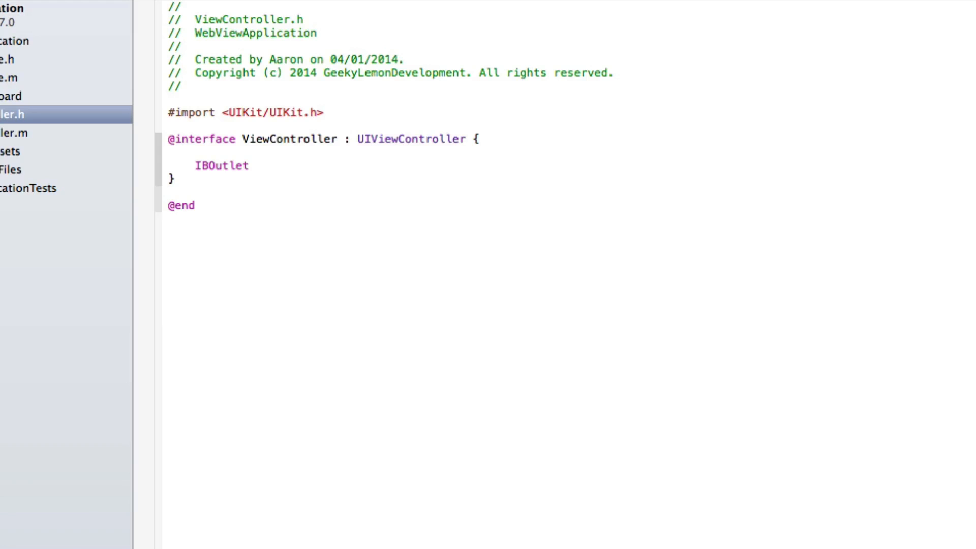
{"action": "type", "text": "UIWebView"}
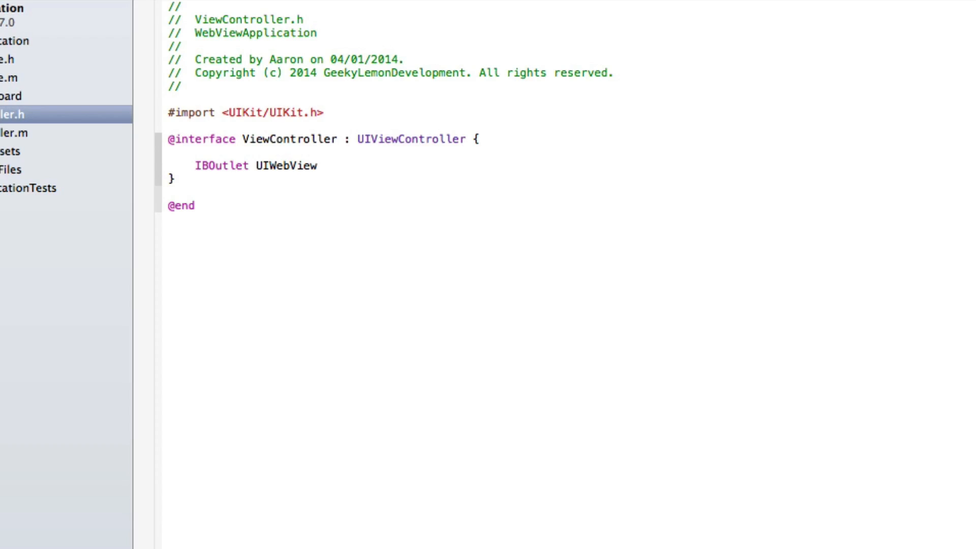
{"action": "type", "text": "*"}
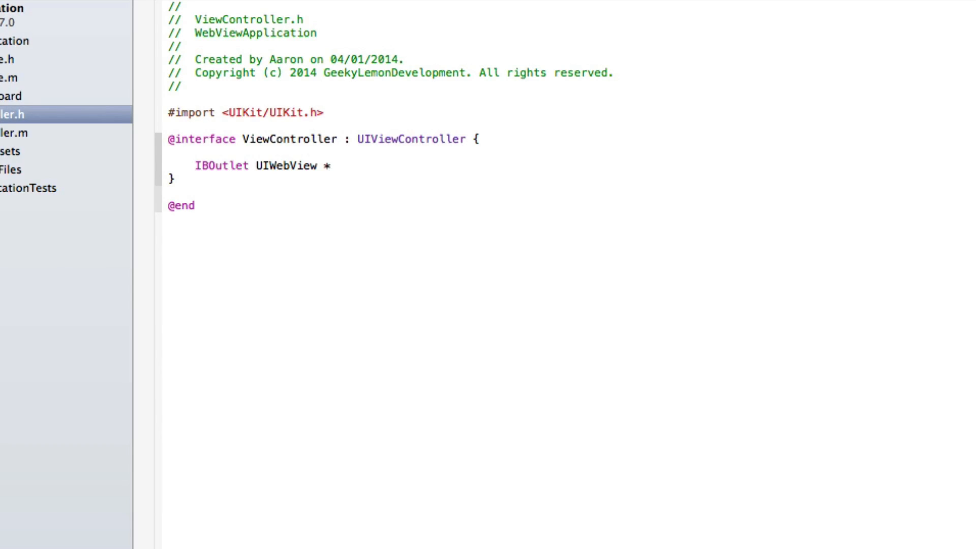
{"action": "type", "text": "webview;"}
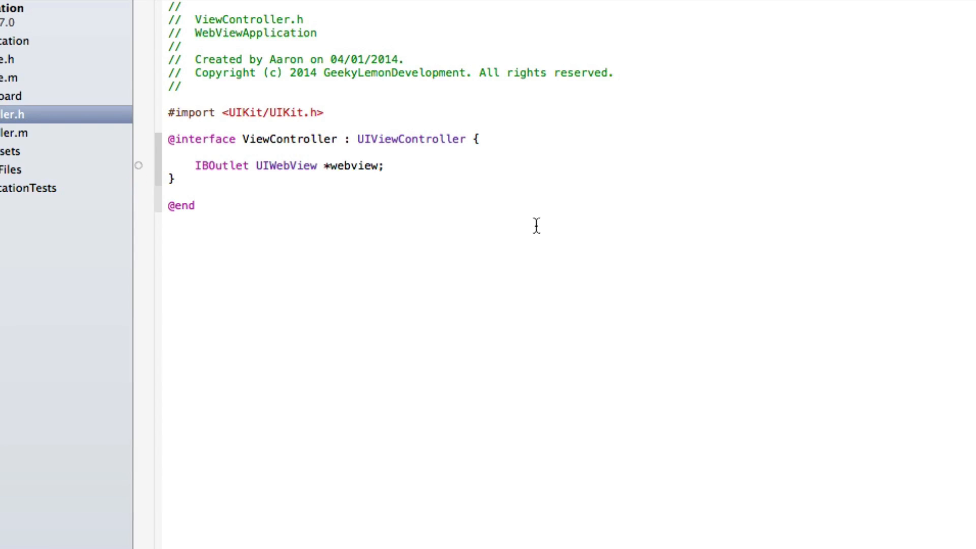
{"action": "mouse_move", "coordinate": [42, 137]}
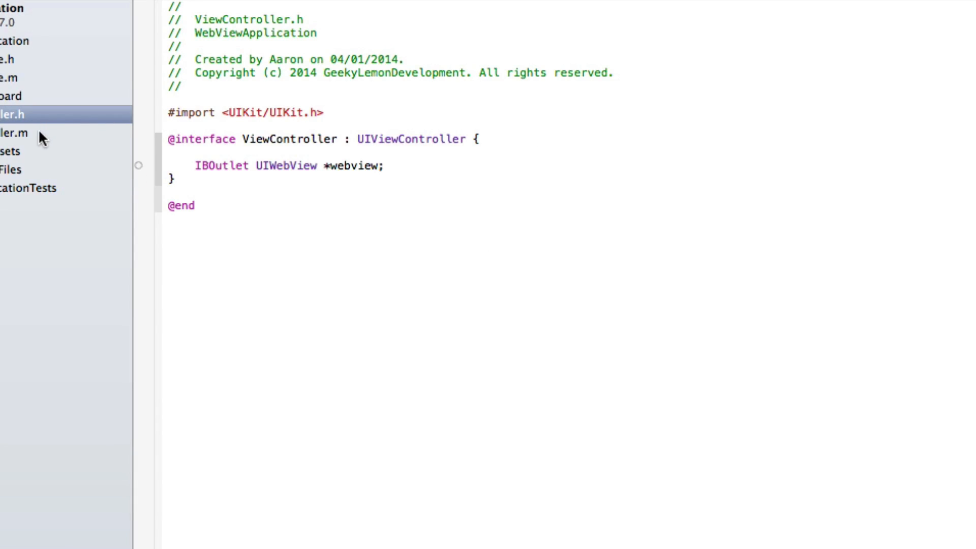
Step: In ViewController.m's viewDidLoad, write '[webview loadRequest:' using autocomplete
{"action": "left_click", "coordinate": [14, 132]}
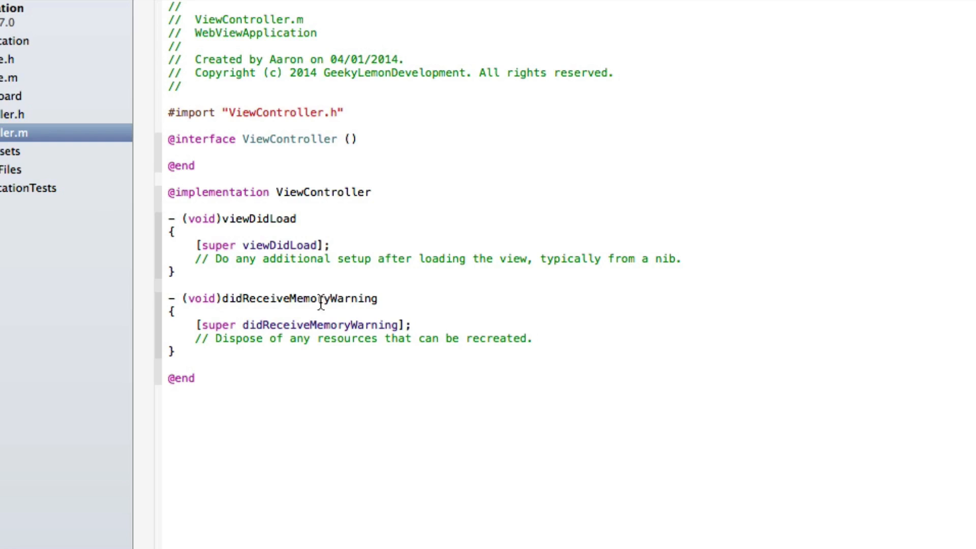
{"action": "mouse_move", "coordinate": [735, 263]}
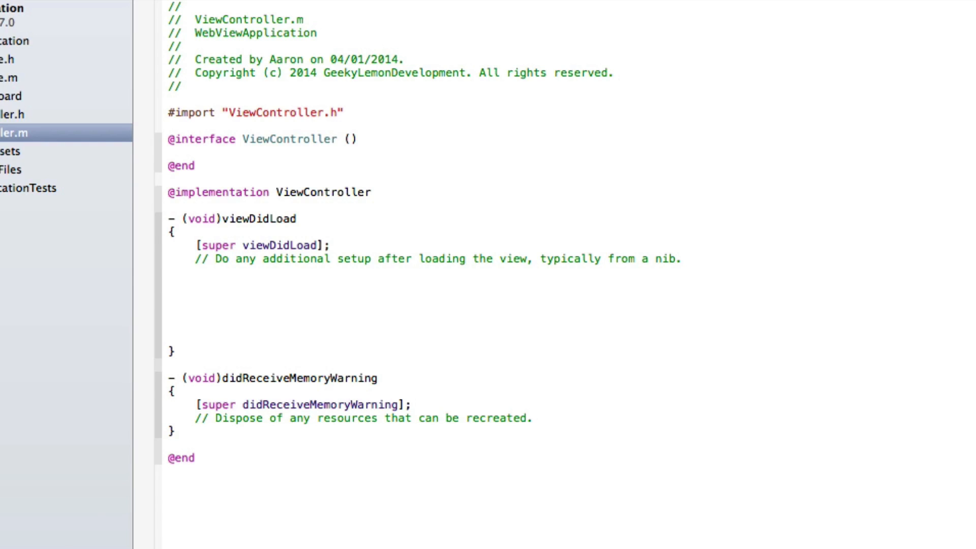
{"action": "left_click", "coordinate": [194, 298]}
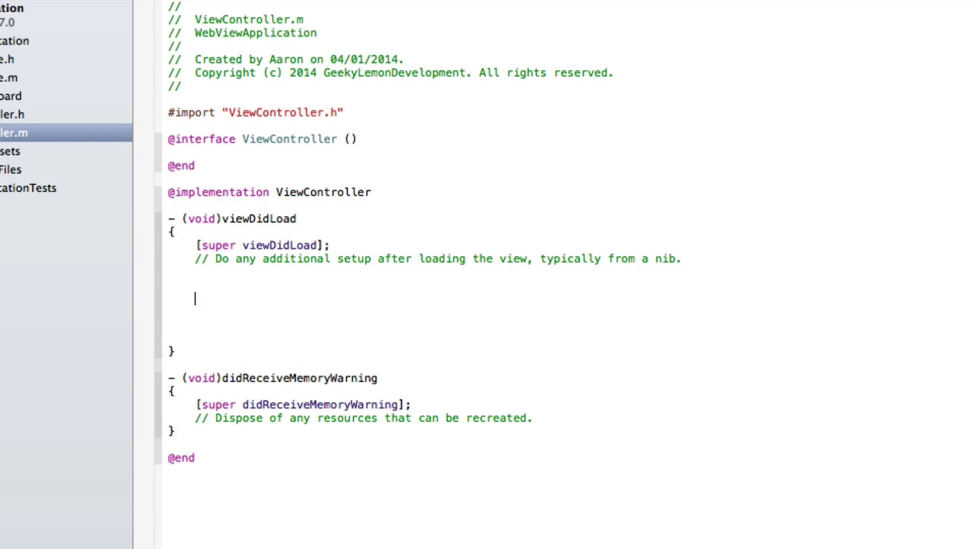
{"action": "type", "text": "[w]"}
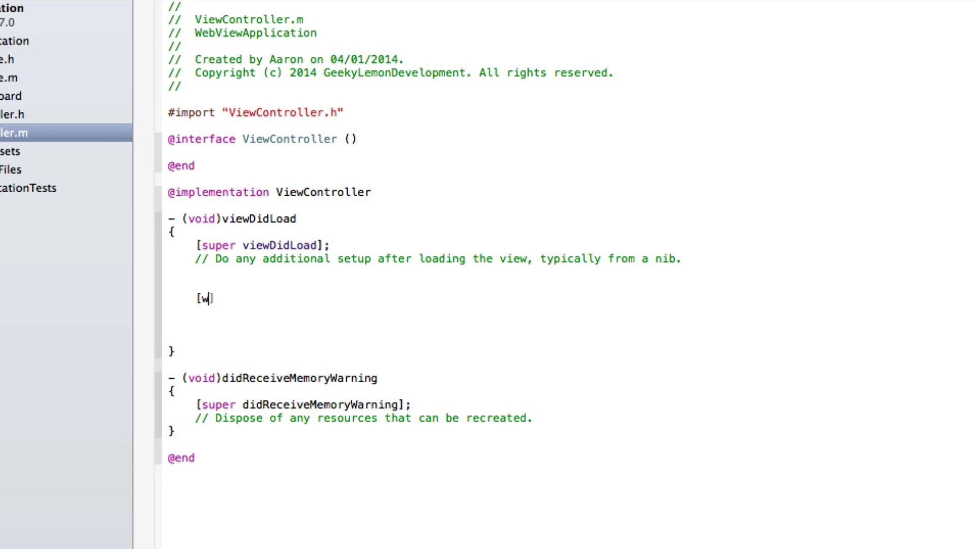
{"action": "type", "text": "ebview"}
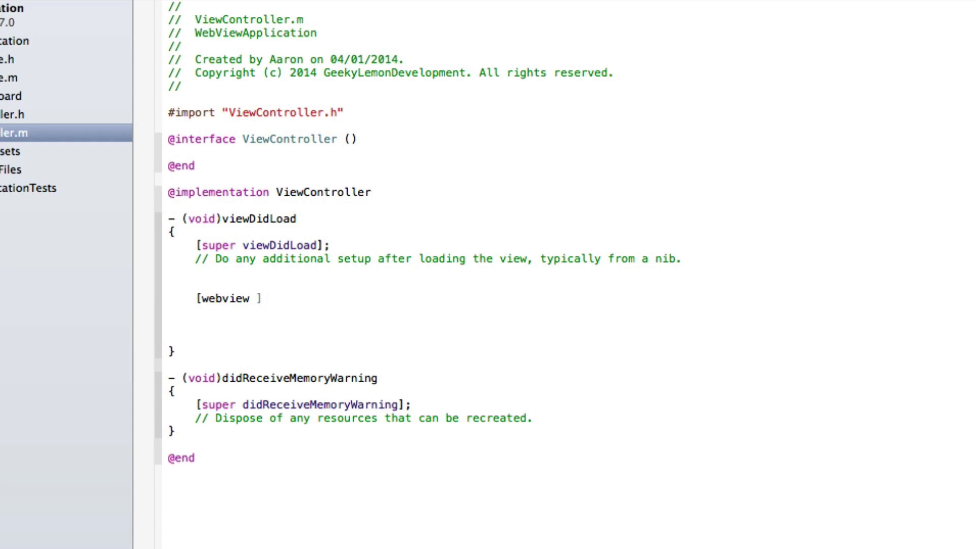
{"action": "type", "text": "loadRequest:"}
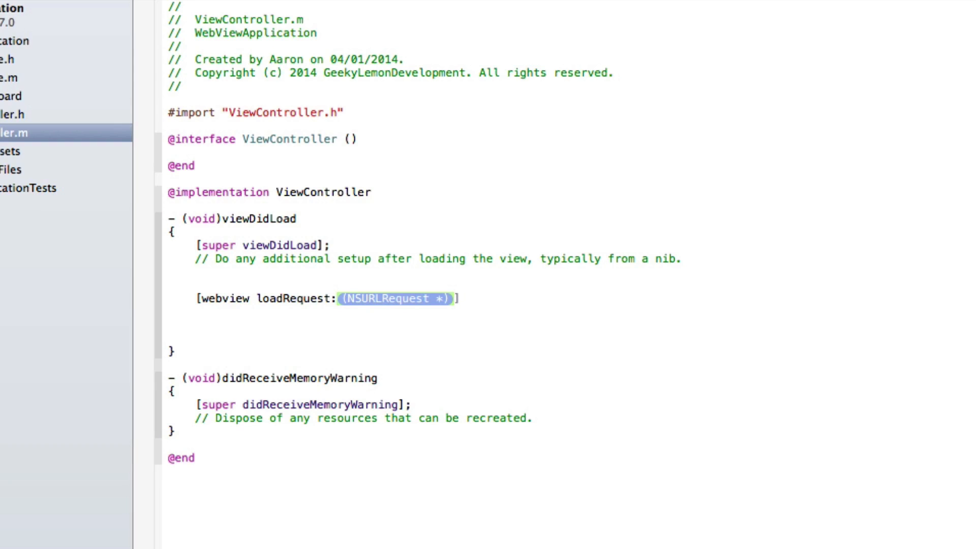
{"action": "key", "text": "Delete"}
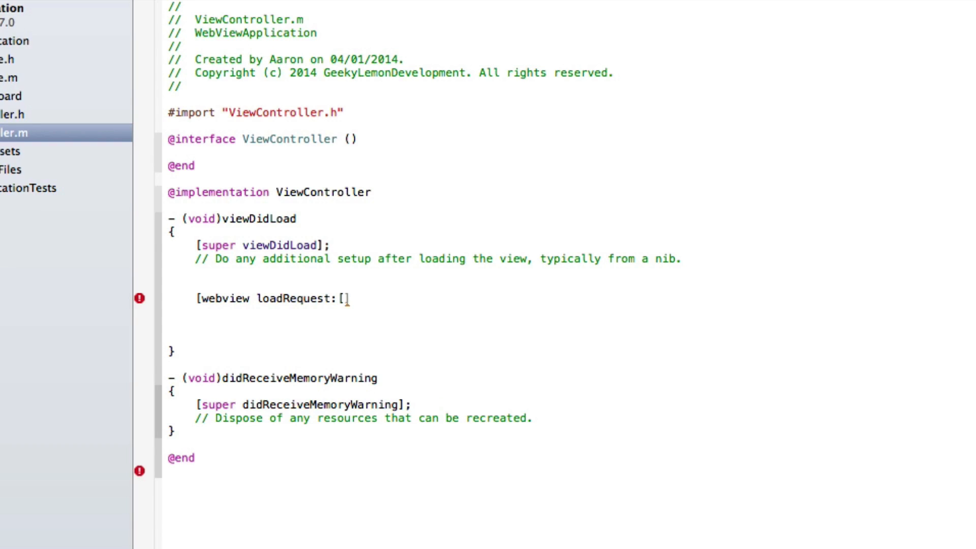
Step: Pass loadRequest an 'NSURLRequest requestWithURL:' argument
{"action": "type", "text": "n"}
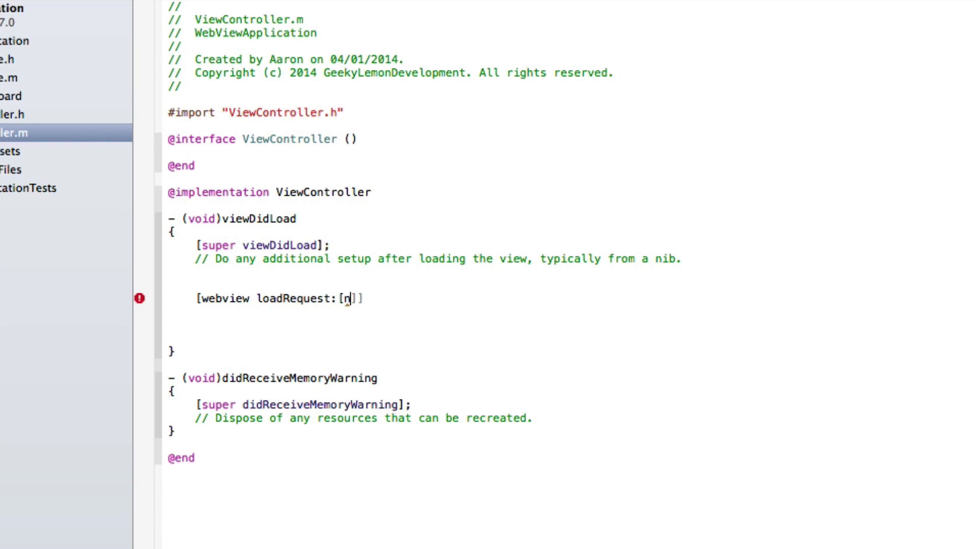
{"action": "type", "text": "NSURL"}
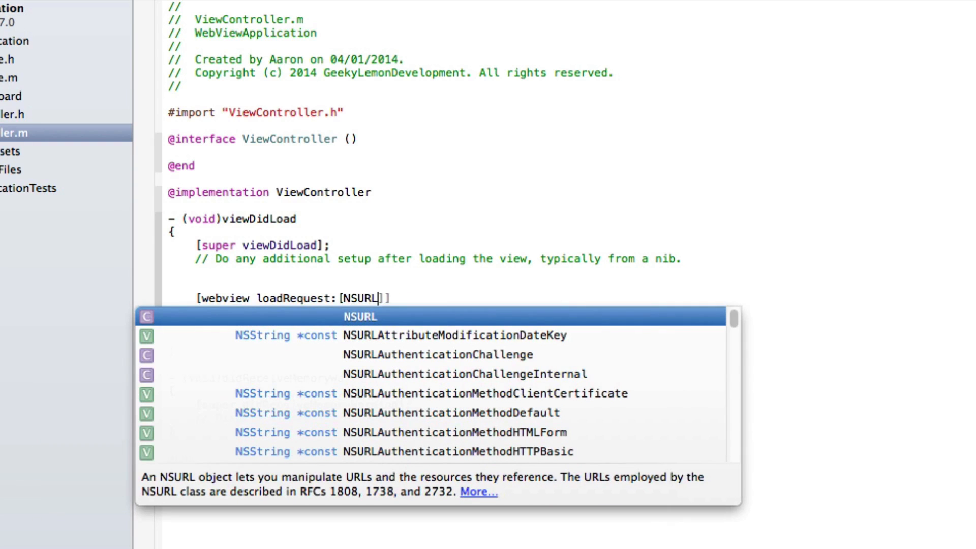
{"action": "type", "text": "Request"}
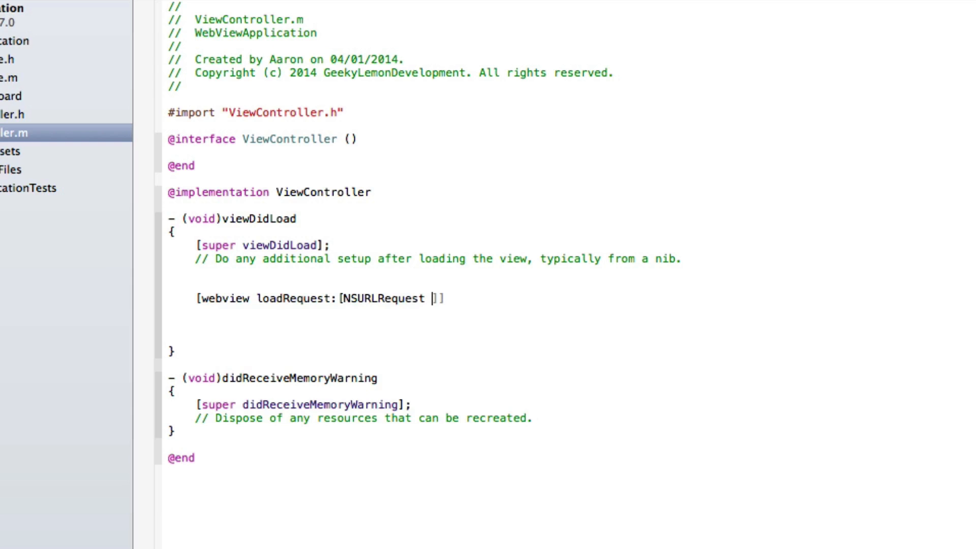
{"action": "type", "text": "requestWithURL:"}
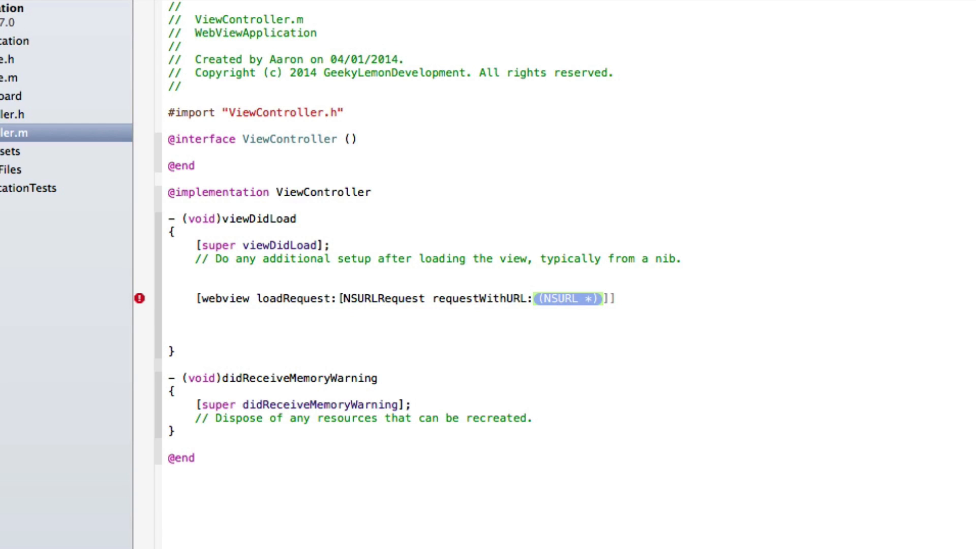
{"action": "type", "text": "ur"}
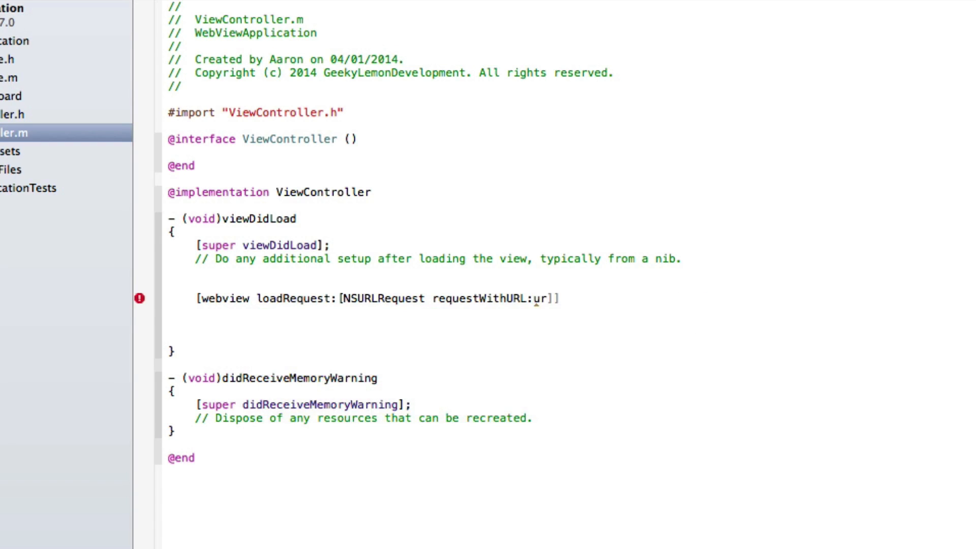
{"action": "type", "text": "webview"}
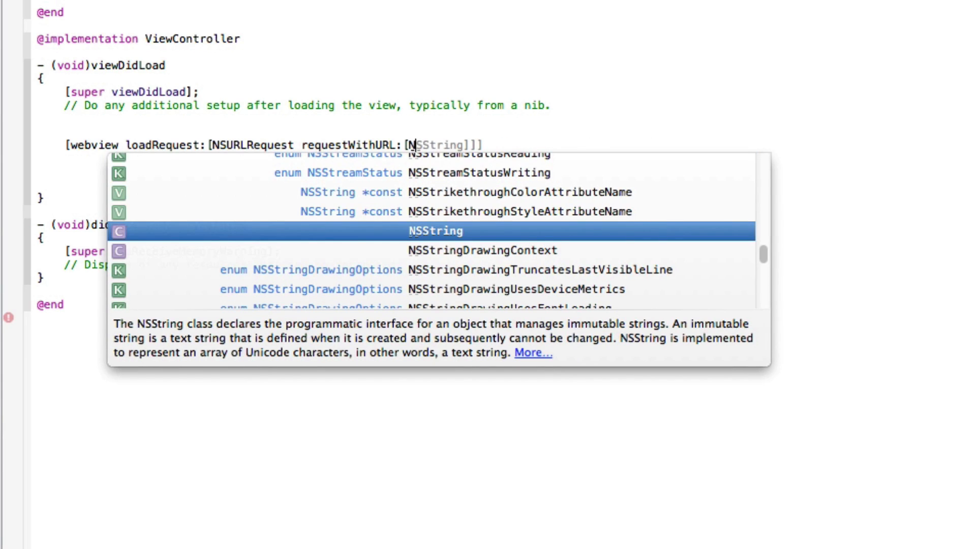
{"action": "key", "text": "Return"}
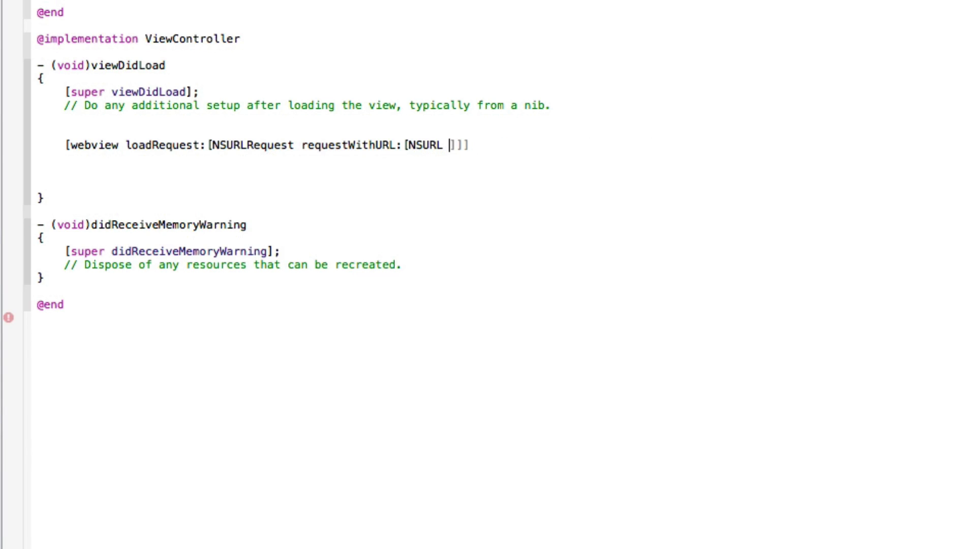
{"action": "type", "text": "URLWithString:"}
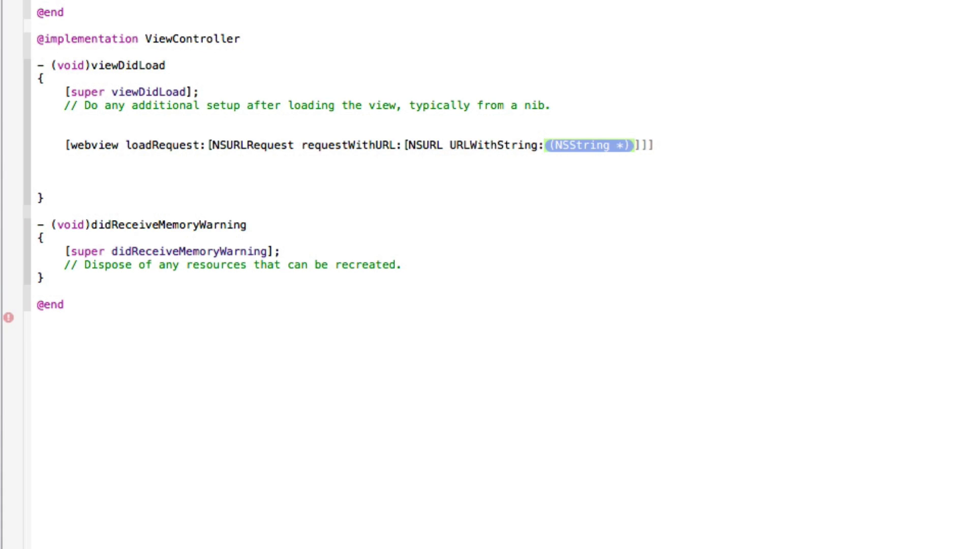
{"action": "type", "text": "@"}
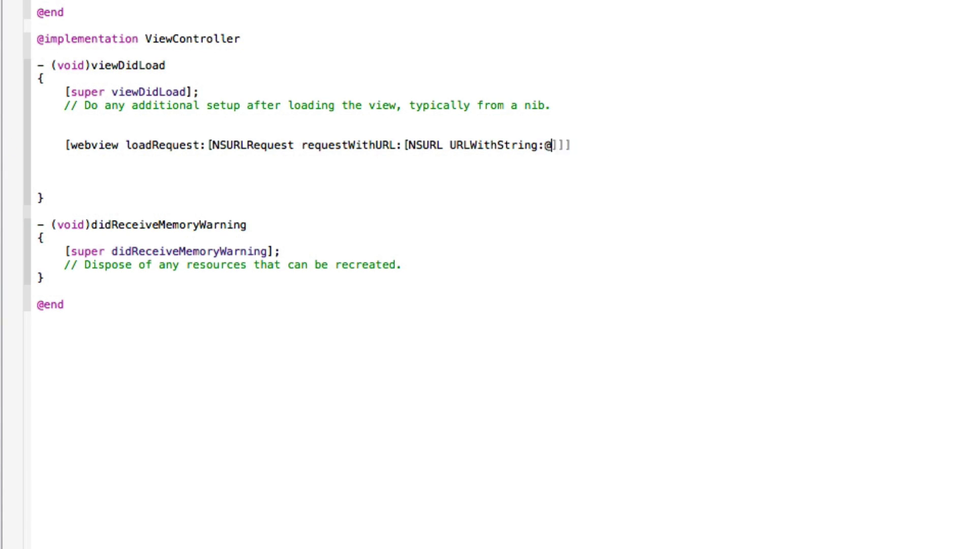
{"action": "type", "text": "\"\"]]];"}
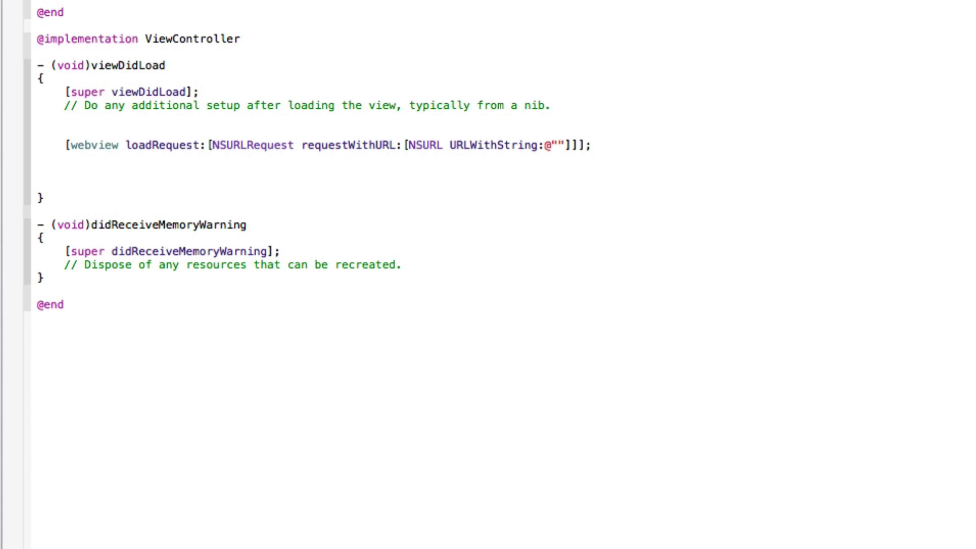
{"action": "left_click", "coordinate": [557, 145]}
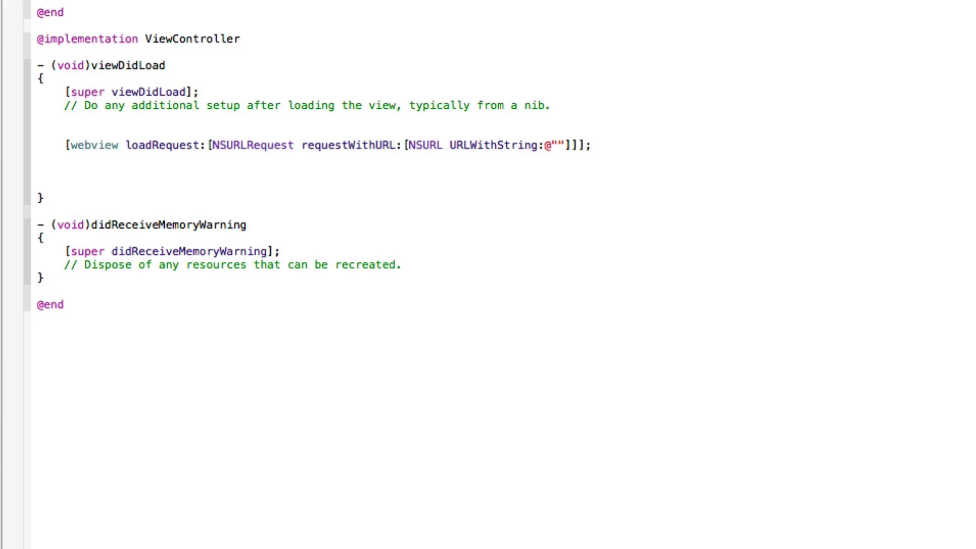
{"action": "type", "text": "http"}
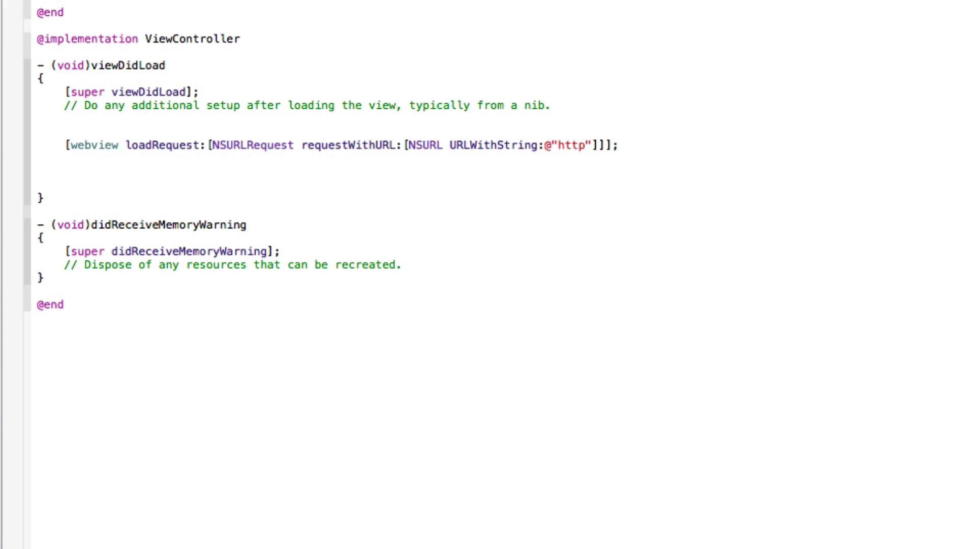
{"action": "type", "text": "://"}
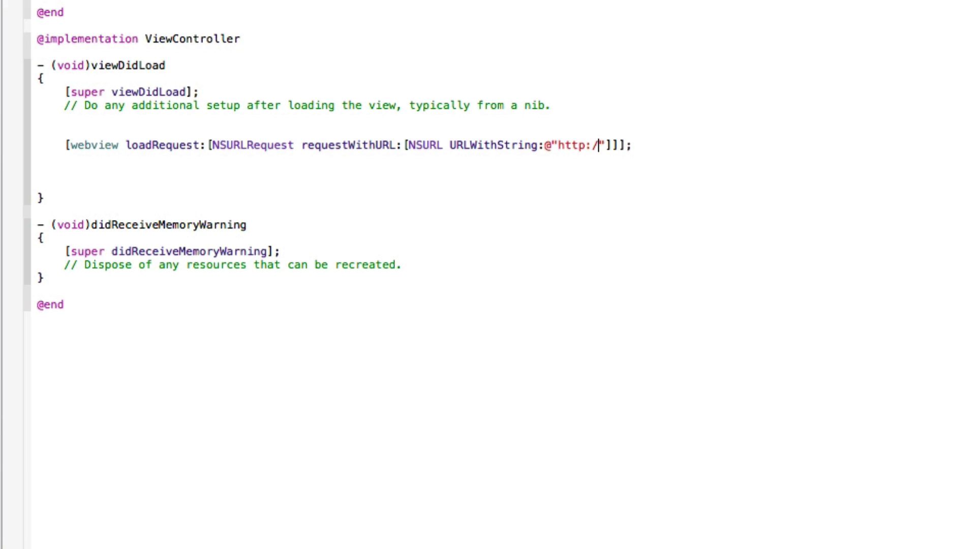
{"action": "type", "text": "/www."}
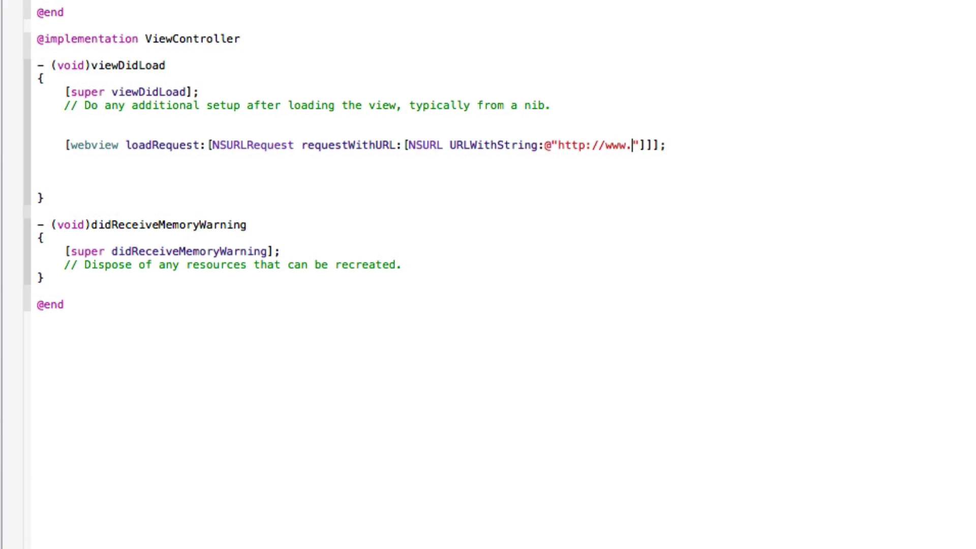
{"action": "type", "text": "geekylemon.com"}
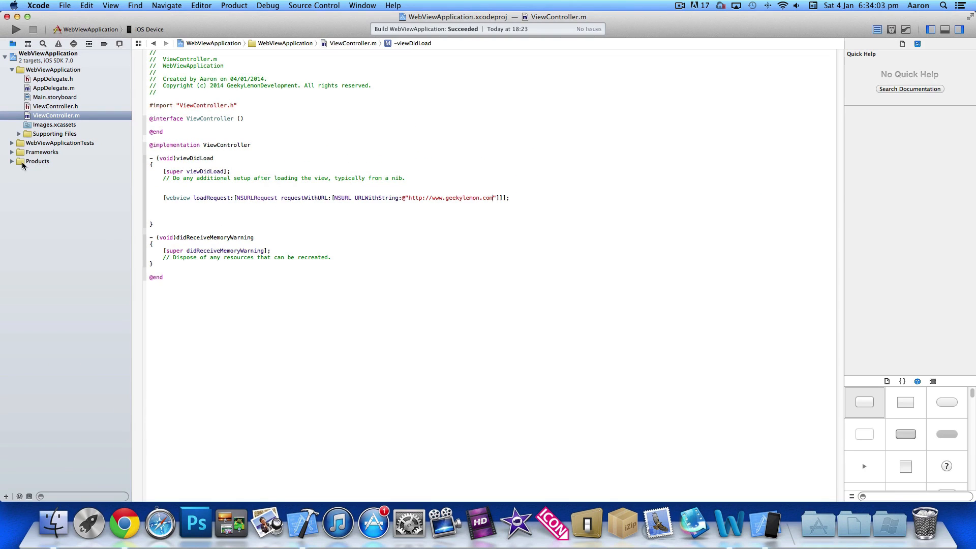
{"action": "mouse_move", "coordinate": [72, 98]}
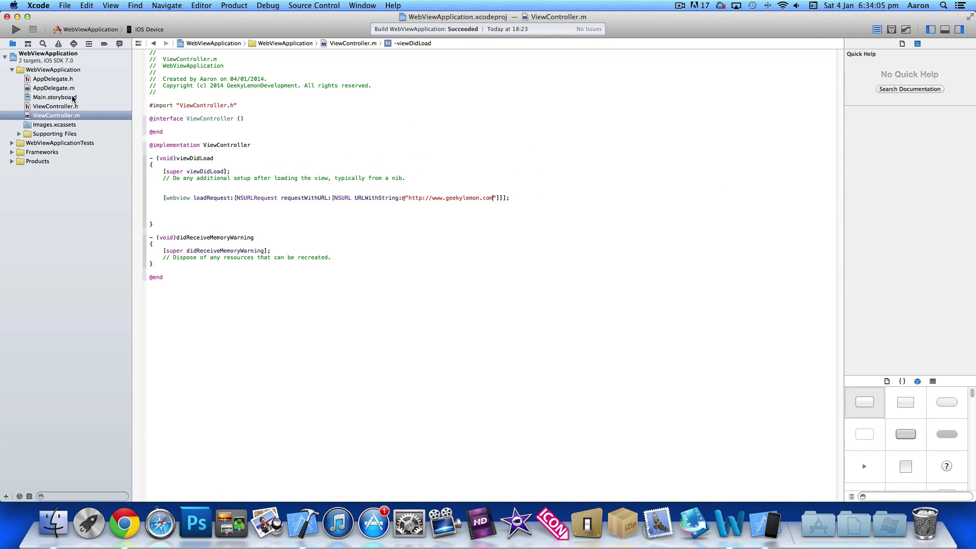
Step: Open Main.storyboard, select the View Controller scene and browse the Object Library
{"action": "left_click", "coordinate": [54, 96]}
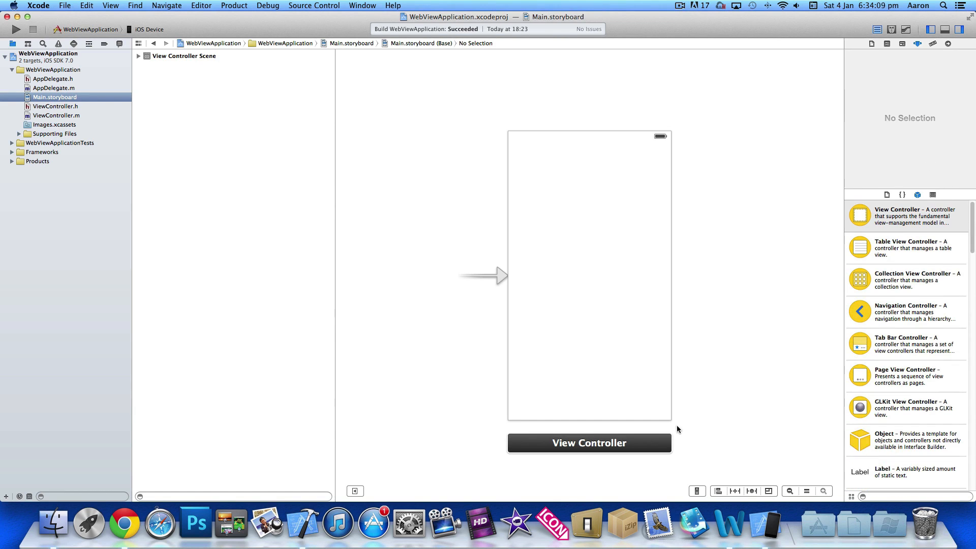
{"action": "left_click", "coordinate": [588, 442]}
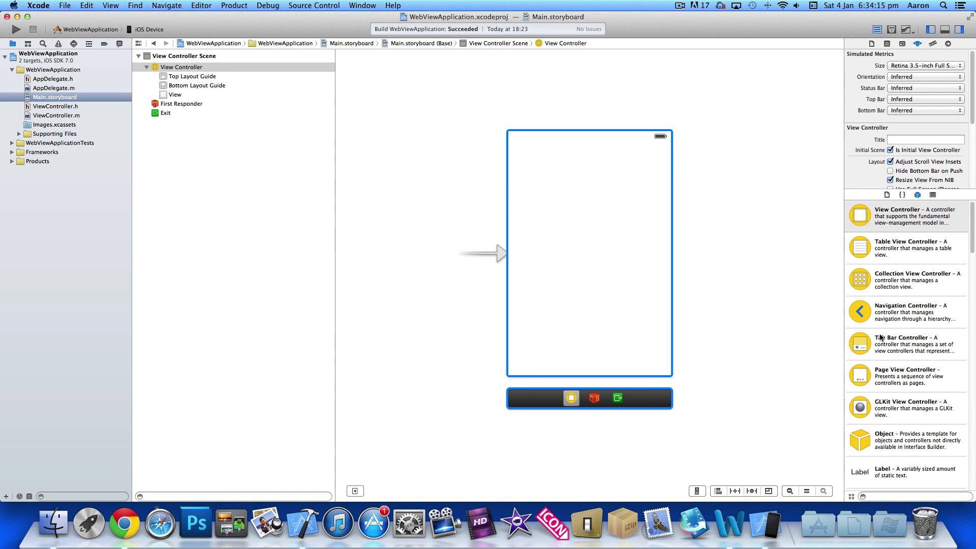
{"action": "scroll", "scroll_direction": "down", "scroll_amount": 3}
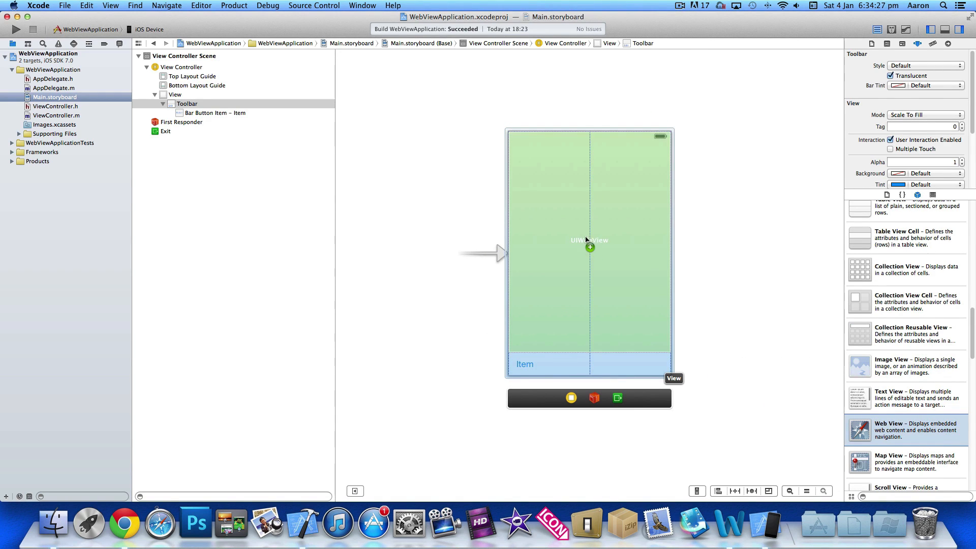
Step: Drag a web view above the toolbar and duplicate the bar button item into four buttons
{"action": "left_click_drag", "start_coordinate": [859, 430], "coordinate": [589, 245]}
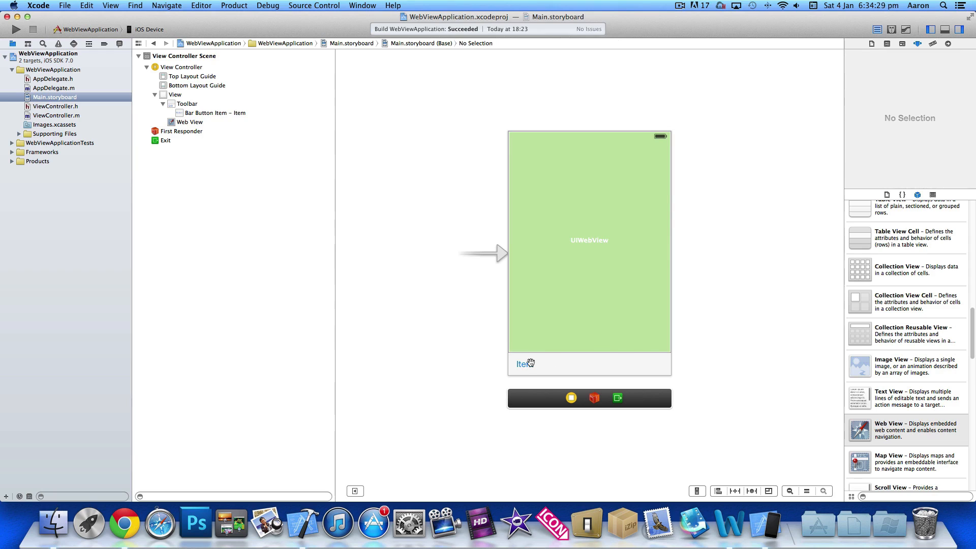
{"action": "left_click", "coordinate": [521, 364]}
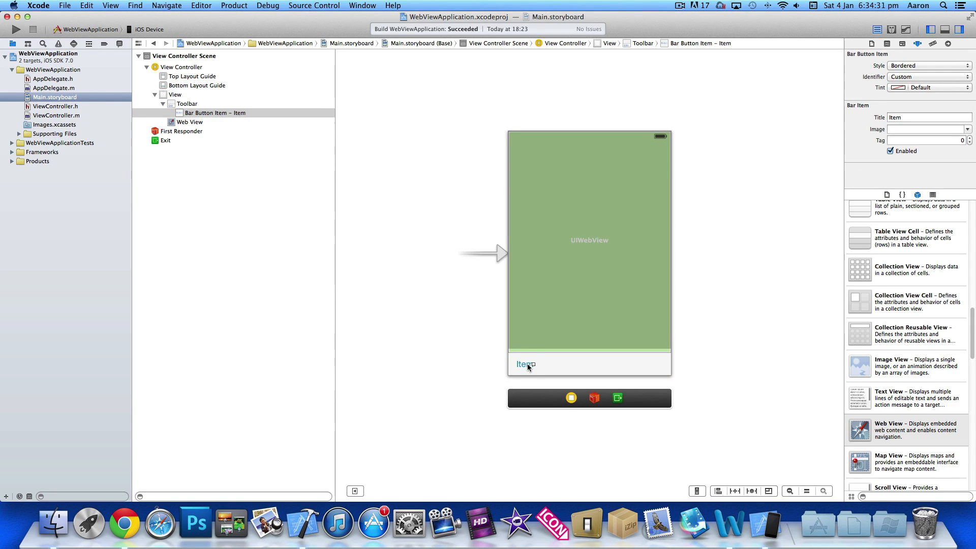
{"action": "left_click", "coordinate": [525, 363]}
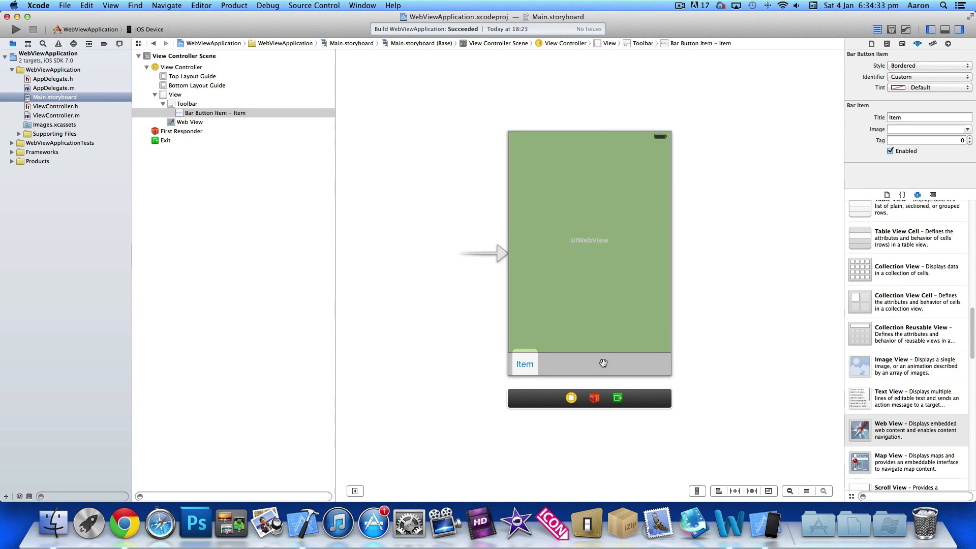
{"action": "left_click", "coordinate": [524, 363]}
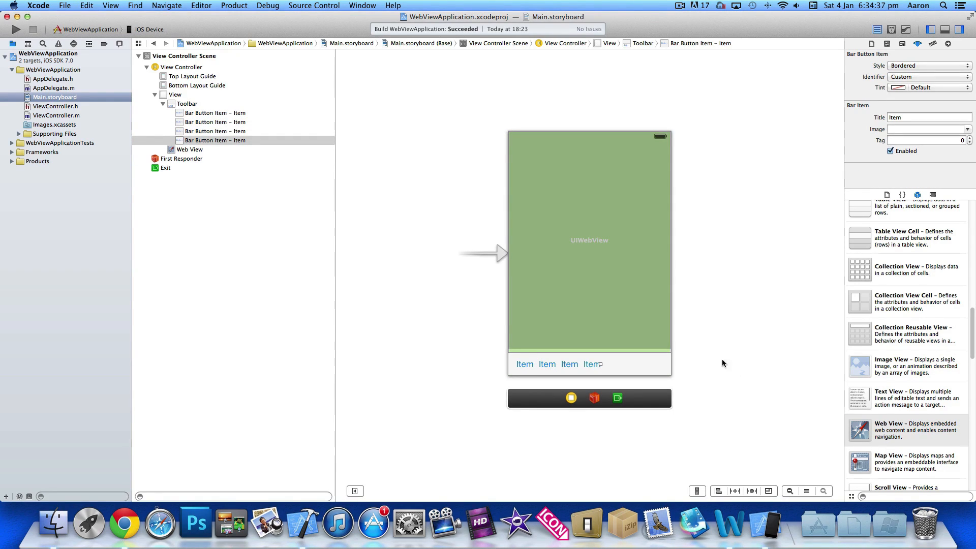
{"action": "left_click", "coordinate": [214, 113]}
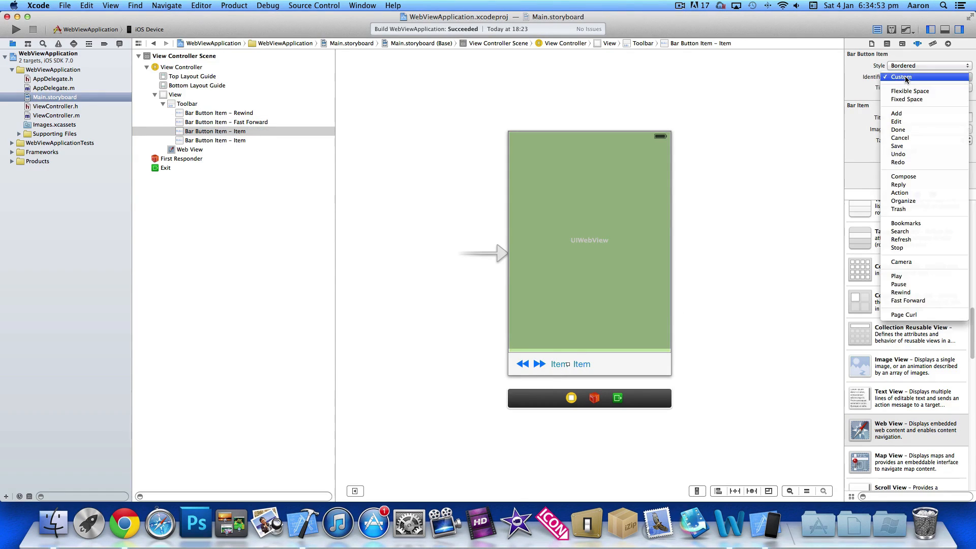
{"action": "mouse_move", "coordinate": [906, 262]}
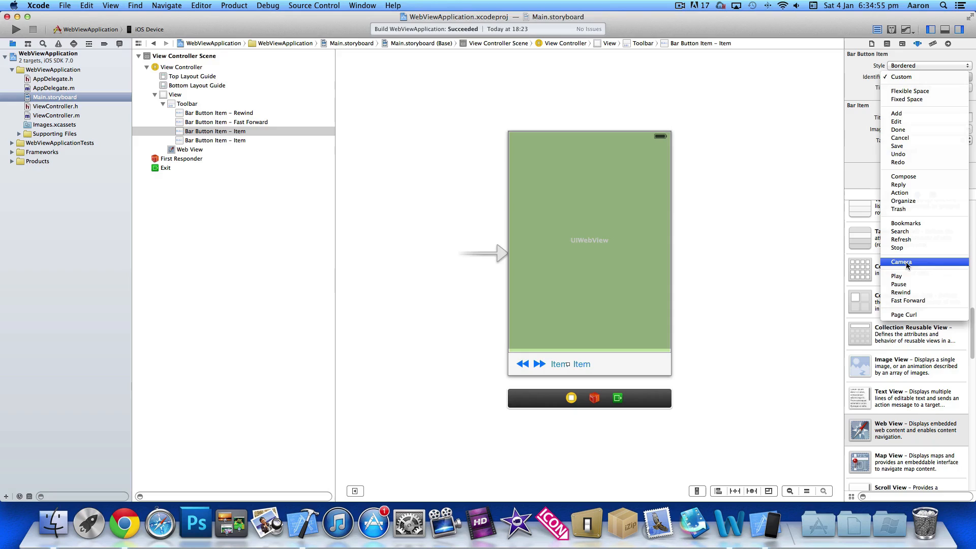
{"action": "mouse_move", "coordinate": [920, 268]}
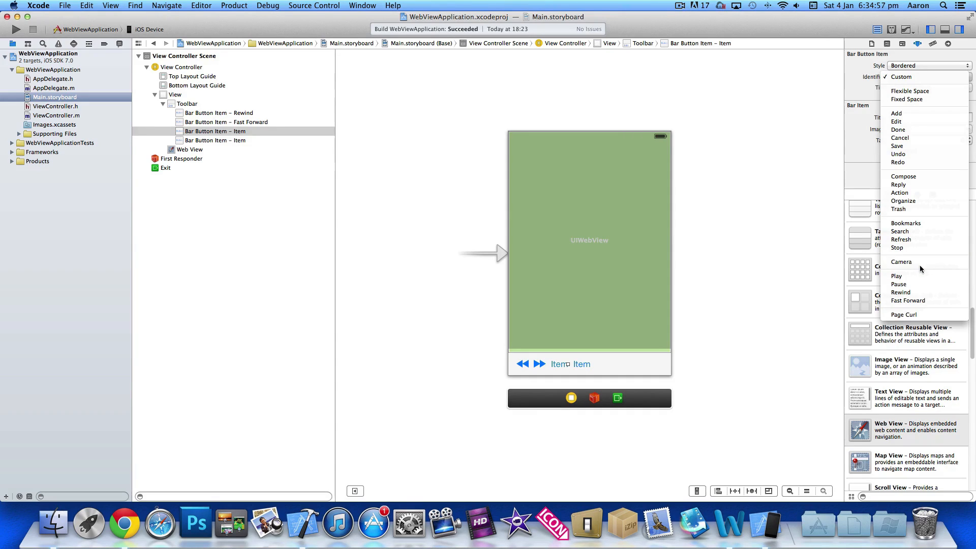
Step: Set the third and fourth toolbar buttons to Refresh and Stop
{"action": "left_click", "coordinate": [900, 239]}
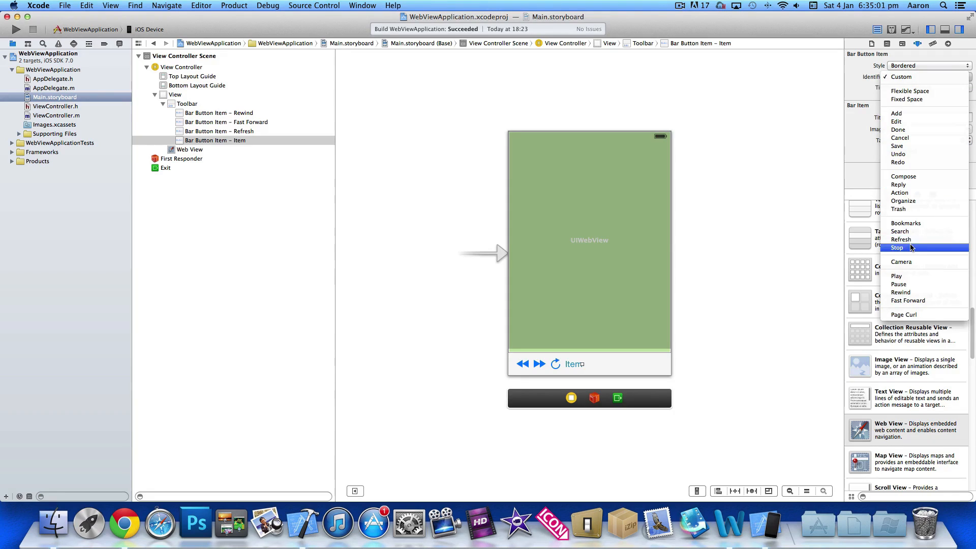
{"action": "left_click", "coordinate": [898, 247]}
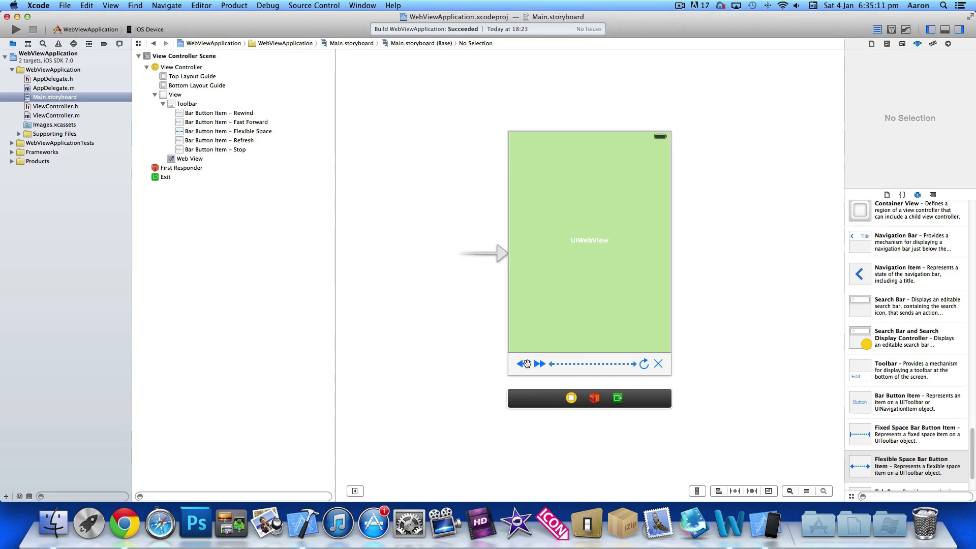
{"action": "left_click", "coordinate": [589, 364]}
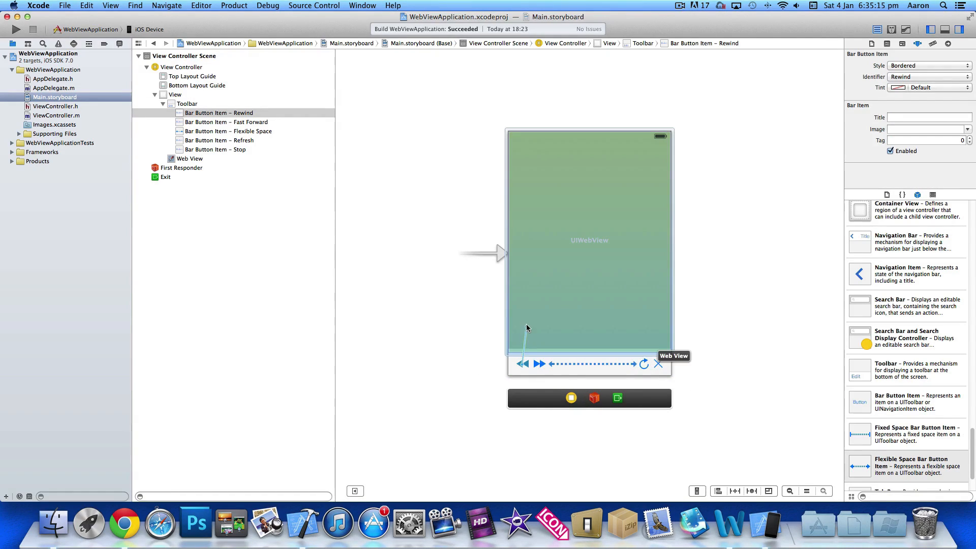
Step: Wire the Rewind button to the web view's goBack action
{"action": "left_click", "coordinate": [523, 363]}
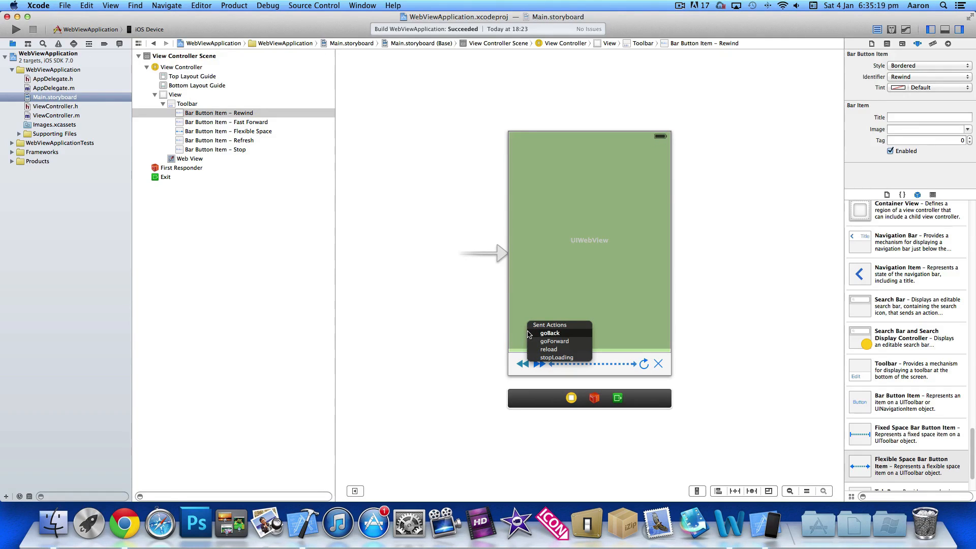
{"action": "left_click", "coordinate": [225, 122]}
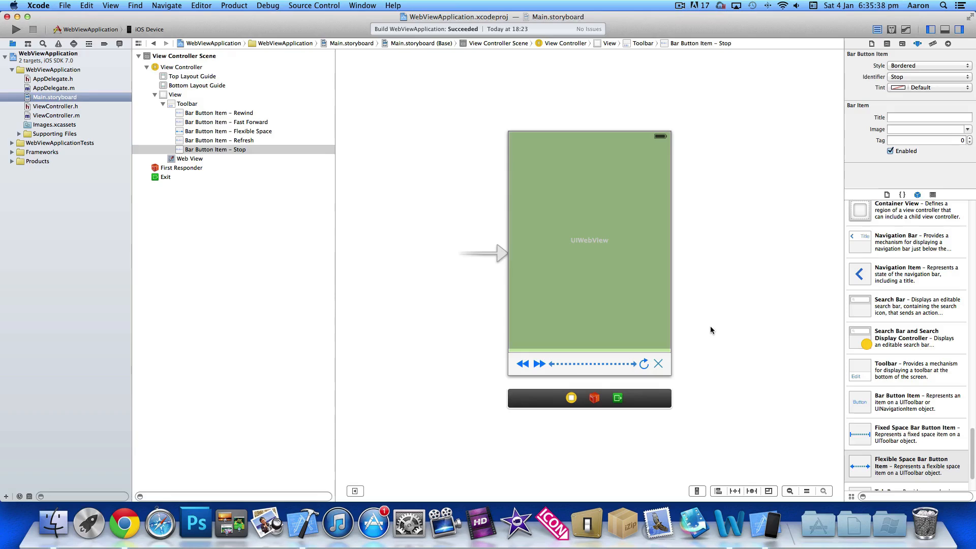
{"action": "left_click", "coordinate": [189, 158]}
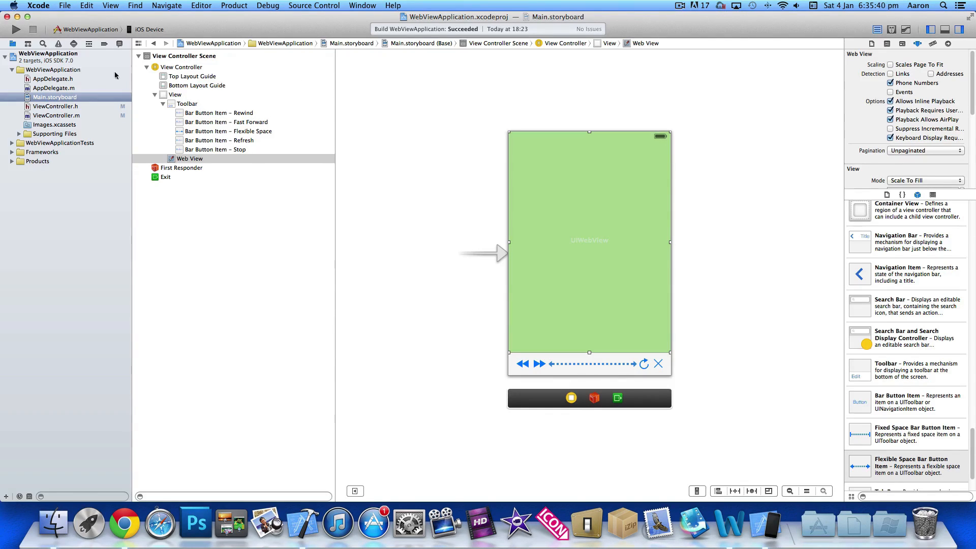
{"action": "left_click", "coordinate": [570, 398]}
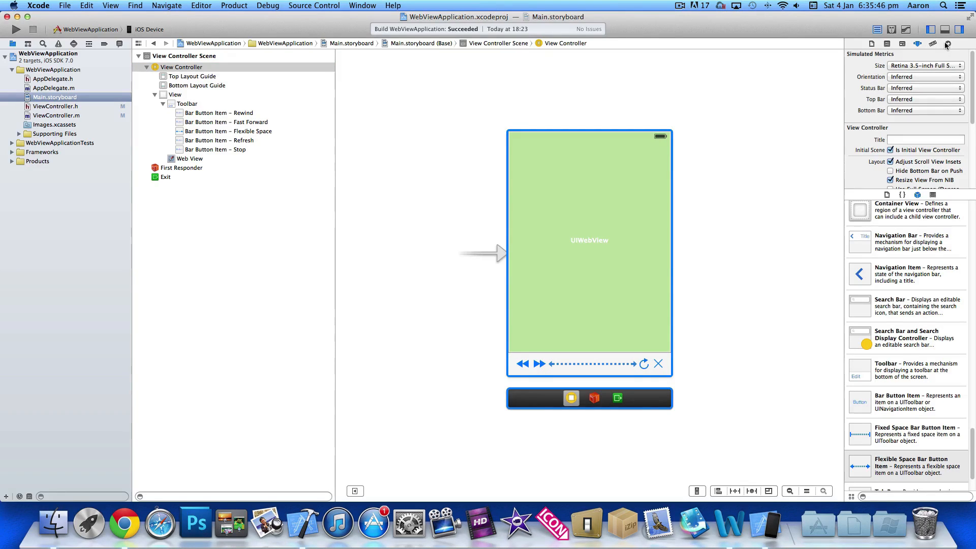
Step: Drag the view controller's webview outlet onto the web view in the Connections Inspector
{"action": "left_click", "coordinate": [948, 44]}
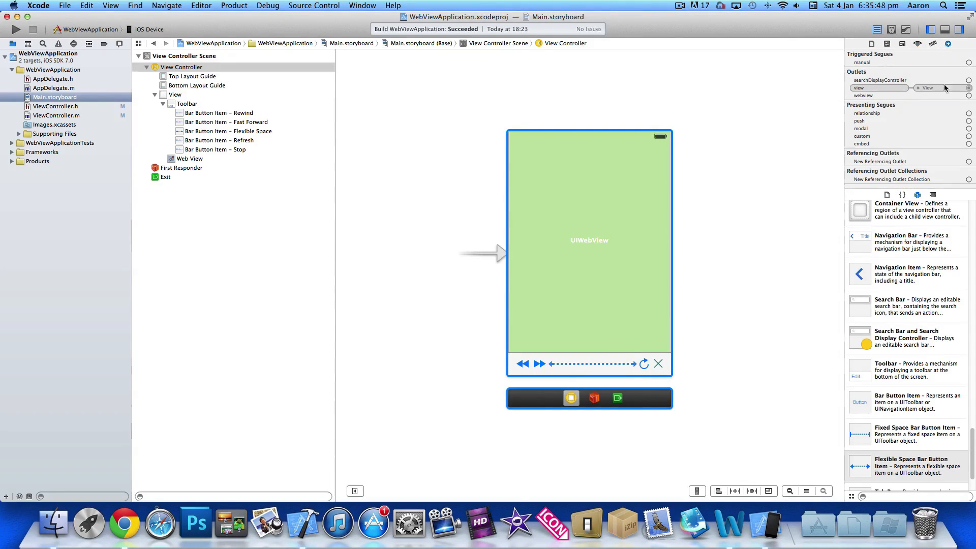
{"action": "left_click_drag", "start_coordinate": [968, 88], "coordinate": [589, 238]}
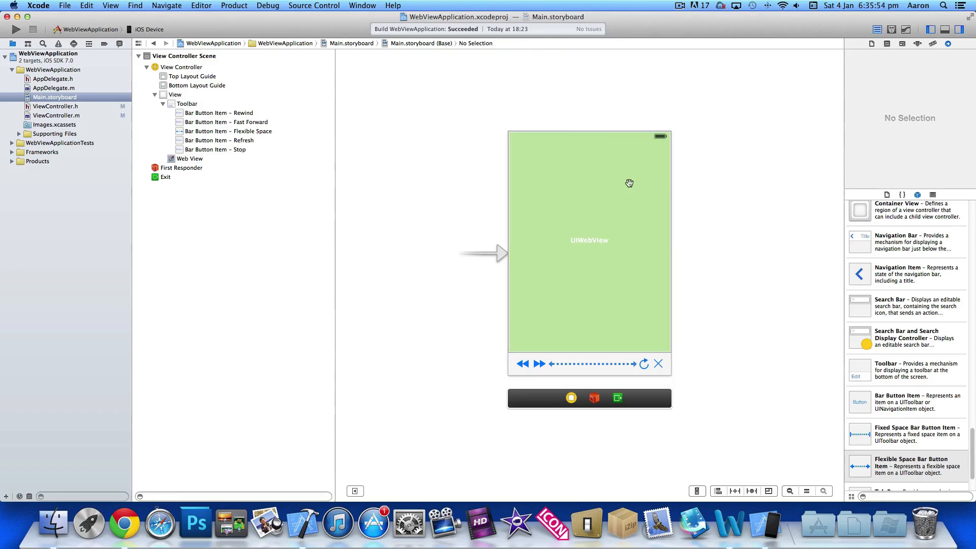
Step: Check the web view's connections and attributes, then build and run on the iPhone simulator
{"action": "left_click", "coordinate": [589, 242]}
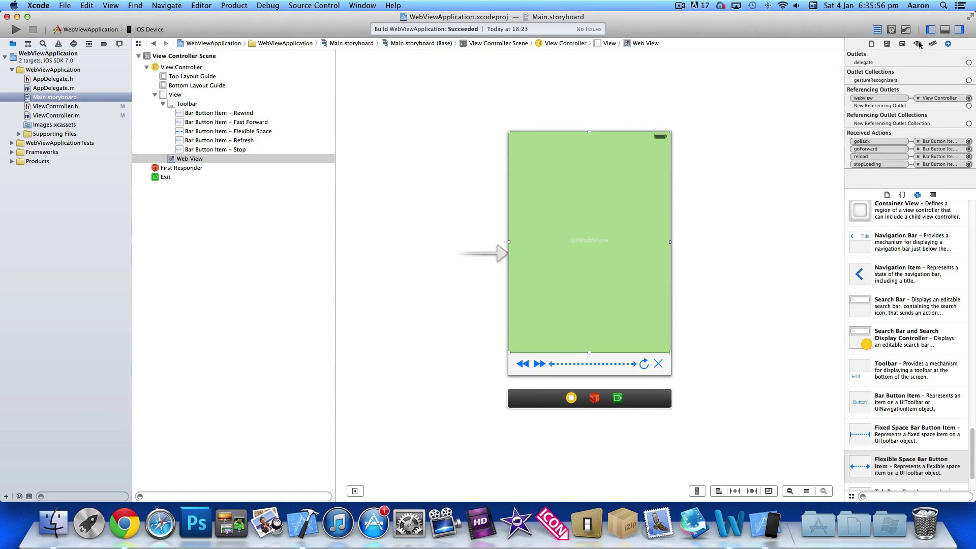
{"action": "left_click", "coordinate": [918, 43]}
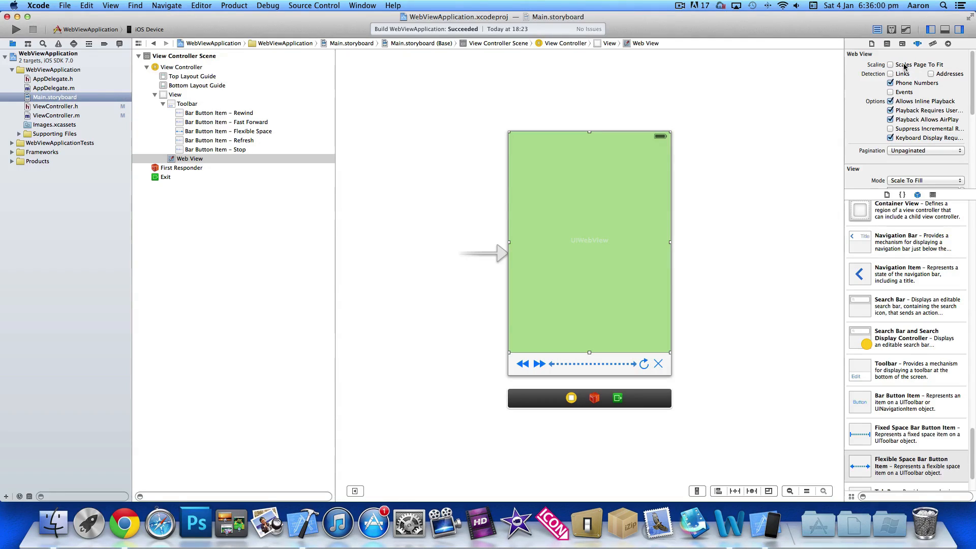
{"action": "left_click", "coordinate": [760, 148]}
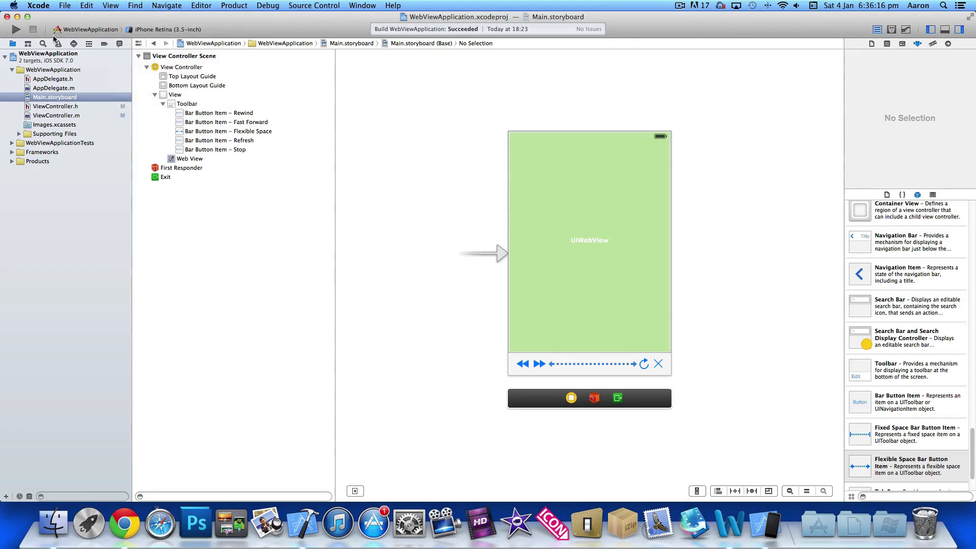
{"action": "left_click", "coordinate": [16, 30]}
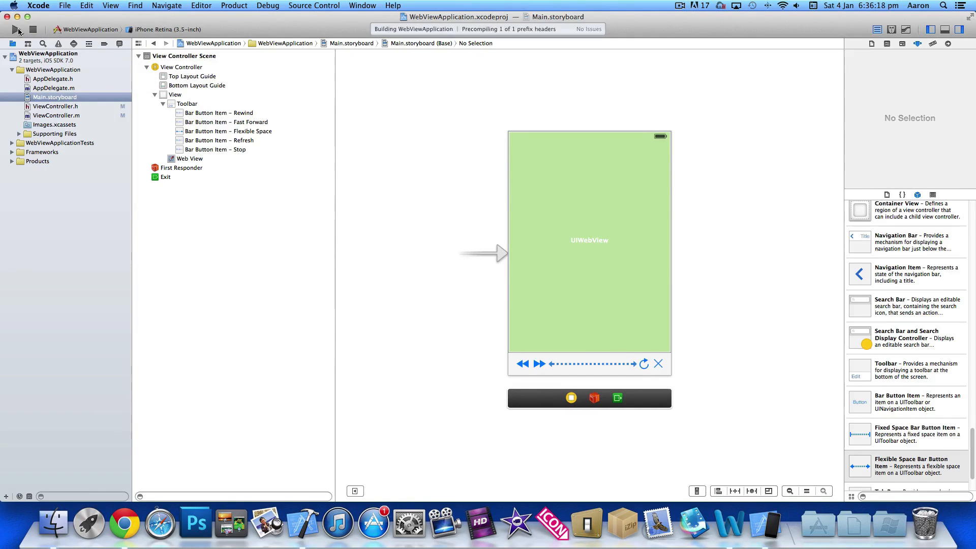